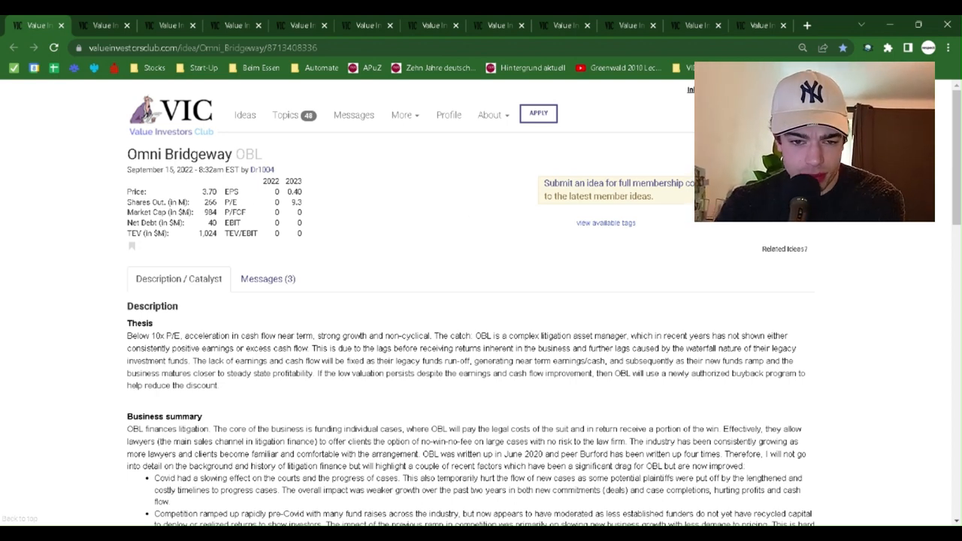
{"action": "scroll", "scroll_direction": "down", "scroll_amount": 3}
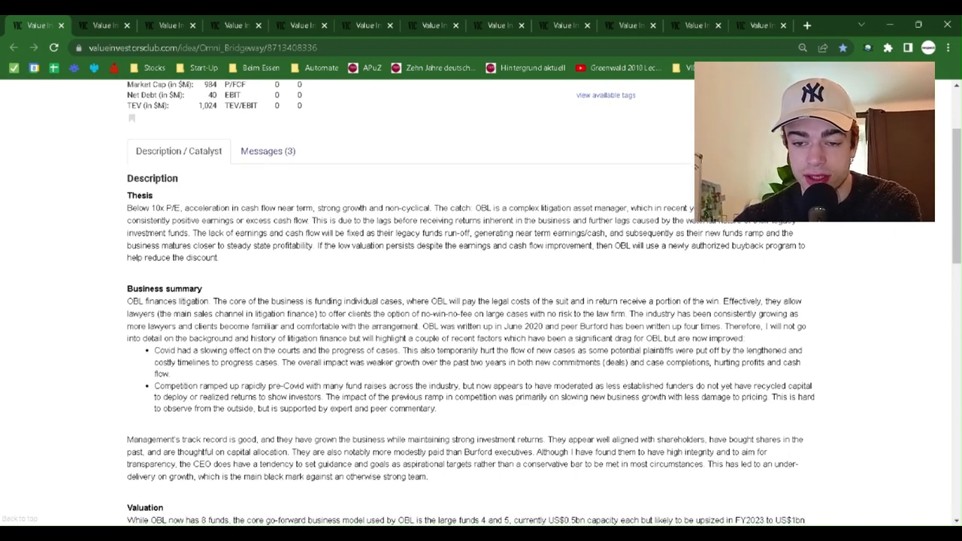
{"action": "scroll", "scroll_direction": "down", "scroll_amount": 3}
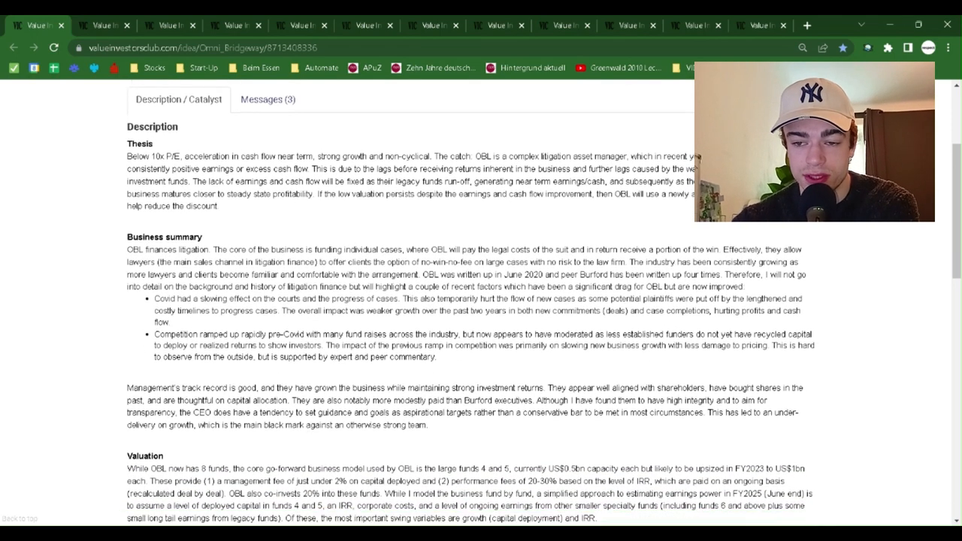
{"action": "scroll", "scroll_direction": "down", "scroll_amount": 3}
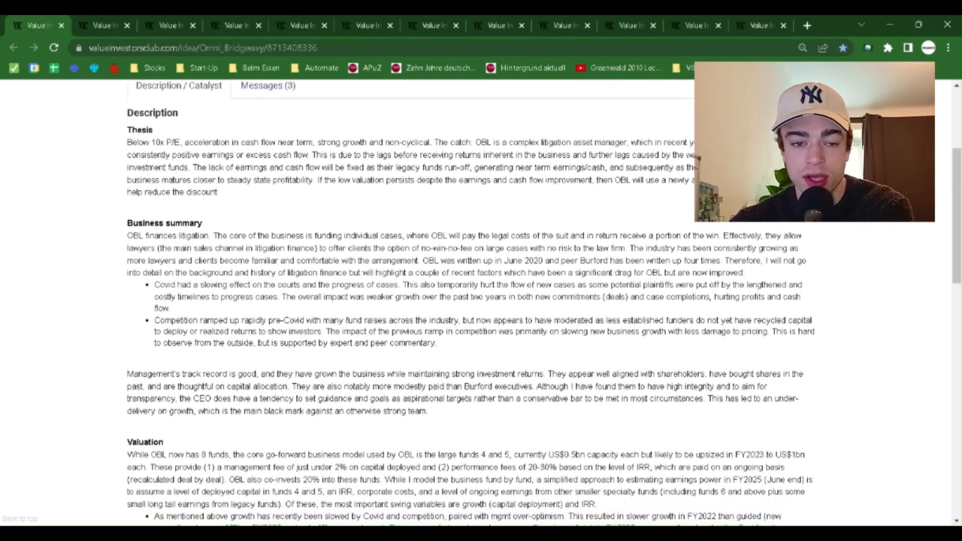
{"action": "scroll", "scroll_direction": "down", "scroll_amount": 3}
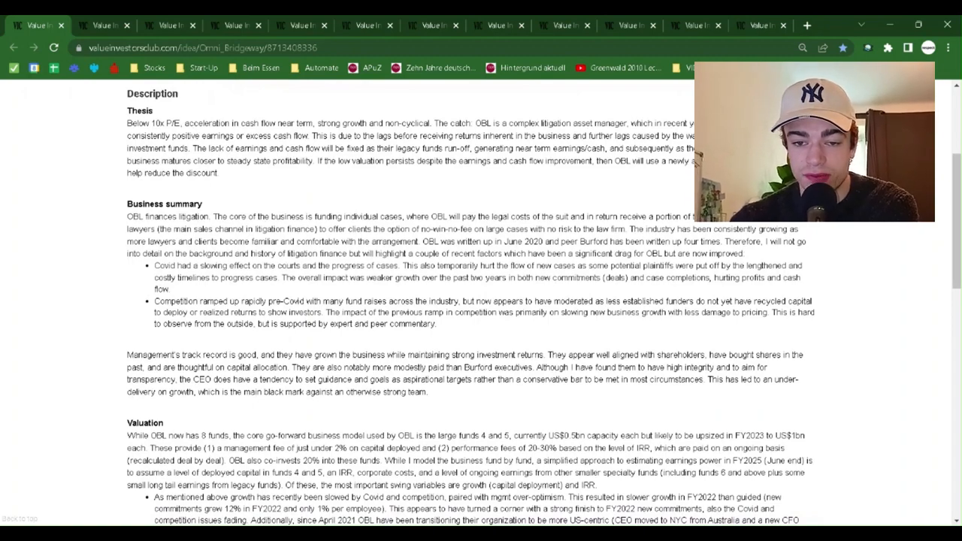
{"action": "scroll", "scroll_direction": "down", "scroll_amount": 3}
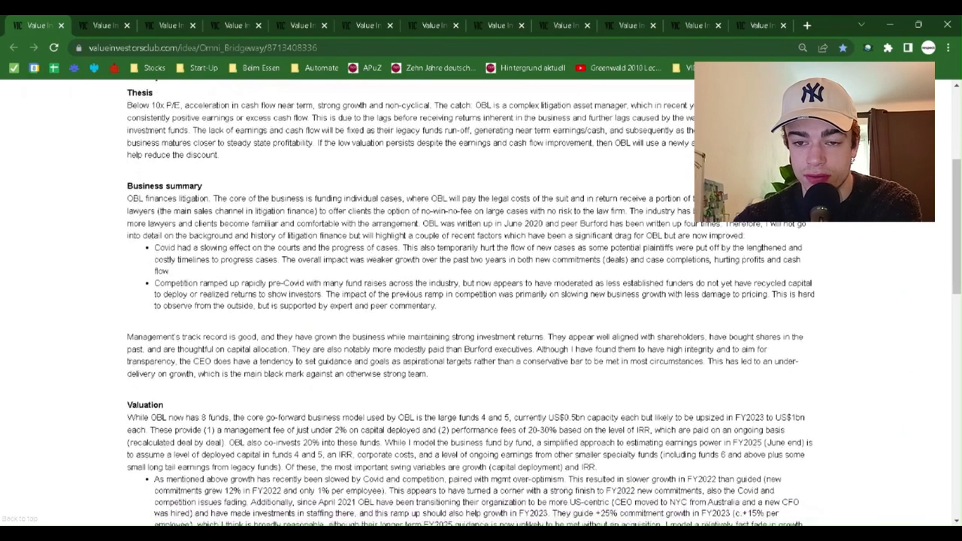
{"action": "scroll", "scroll_direction": "down", "scroll_amount": 3}
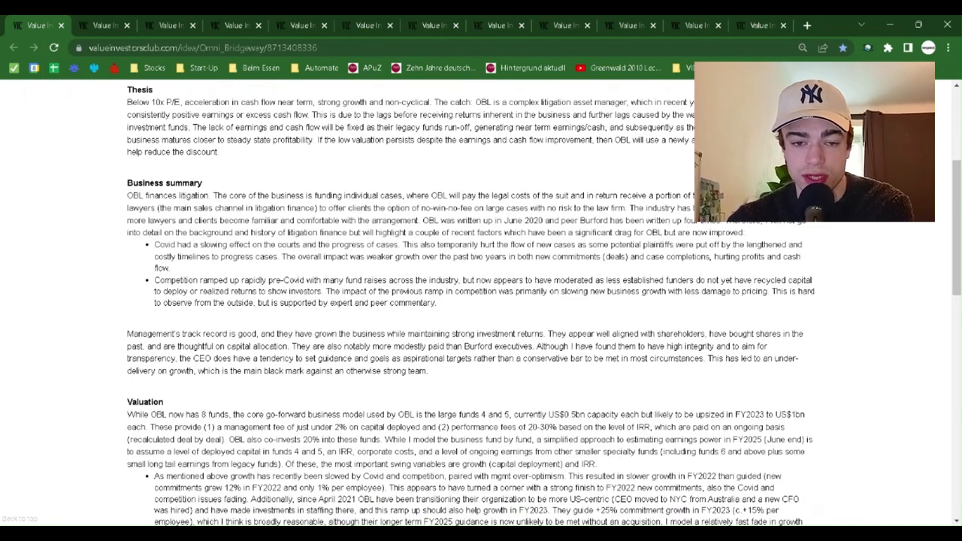
{"action": "scroll", "scroll_direction": "down", "scroll_amount": 3}
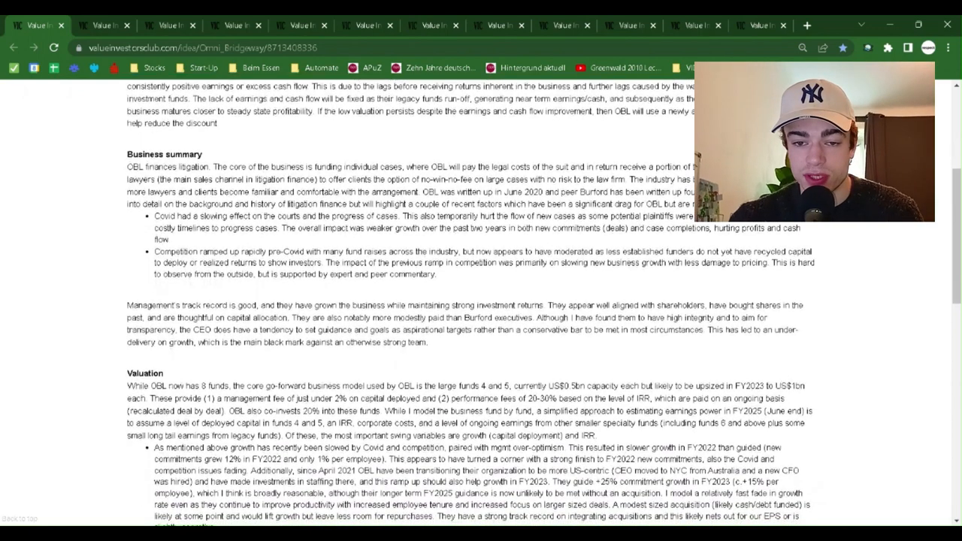
{"action": "scroll", "scroll_direction": "down", "scroll_amount": 3}
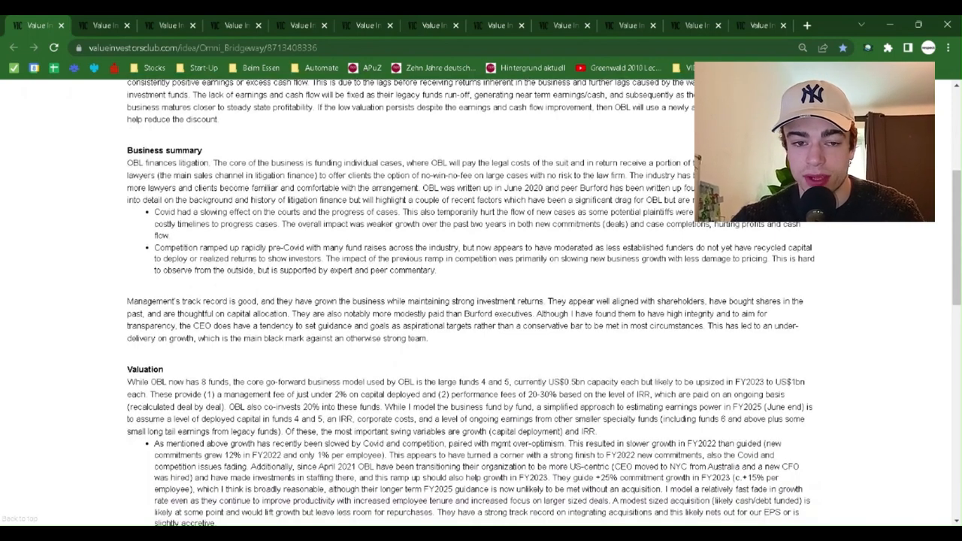
{"action": "scroll", "scroll_direction": "down", "scroll_amount": 3}
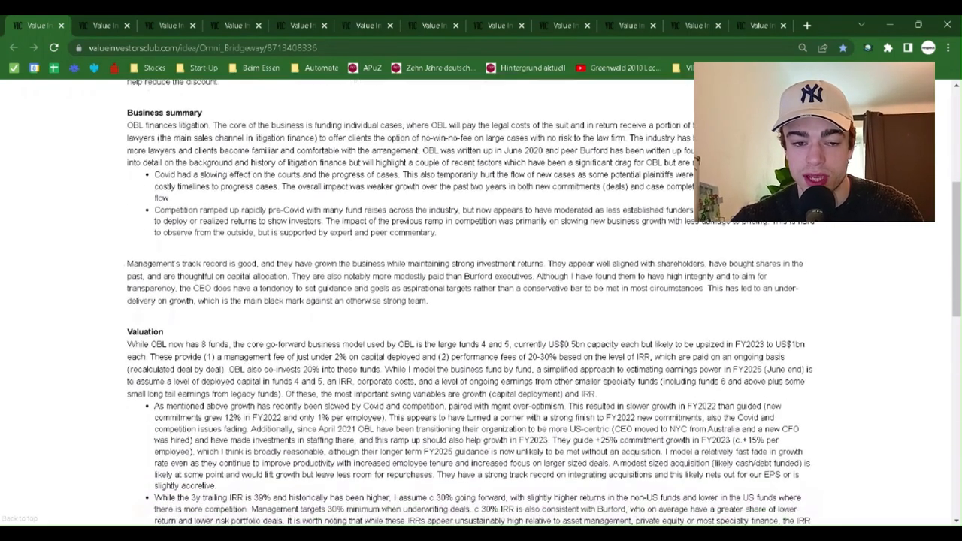
{"action": "scroll", "scroll_direction": "down", "scroll_amount": 3}
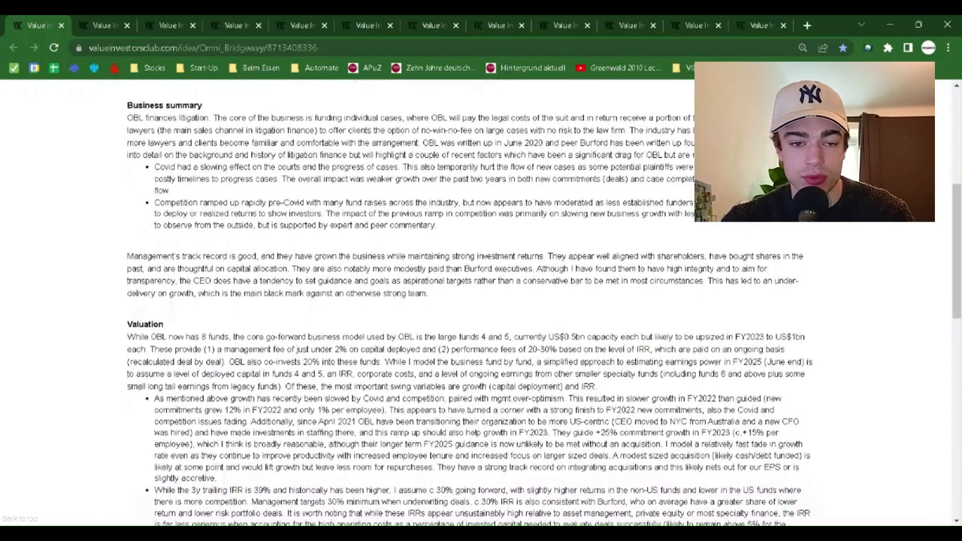
{"action": "scroll", "scroll_direction": "down", "scroll_amount": 3}
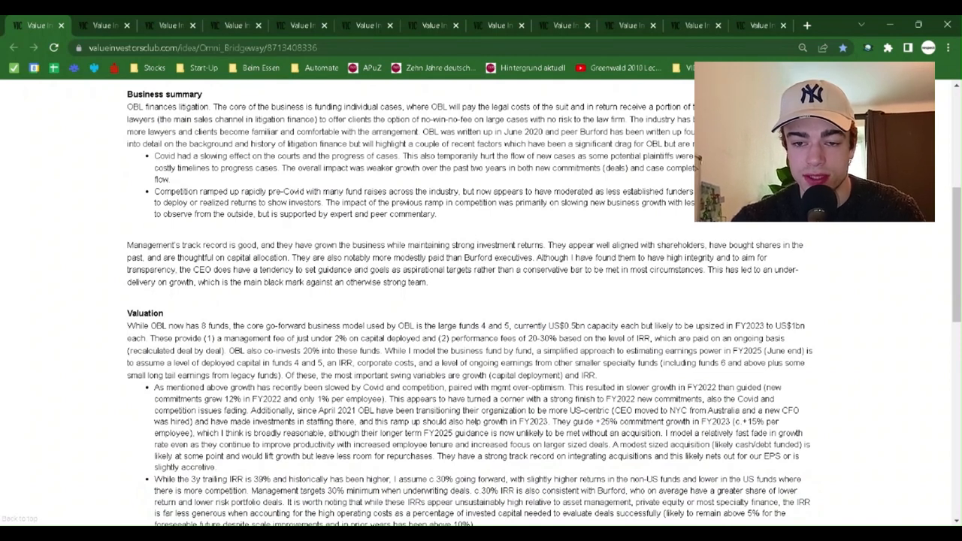
{"action": "scroll", "scroll_direction": "down", "scroll_amount": 3}
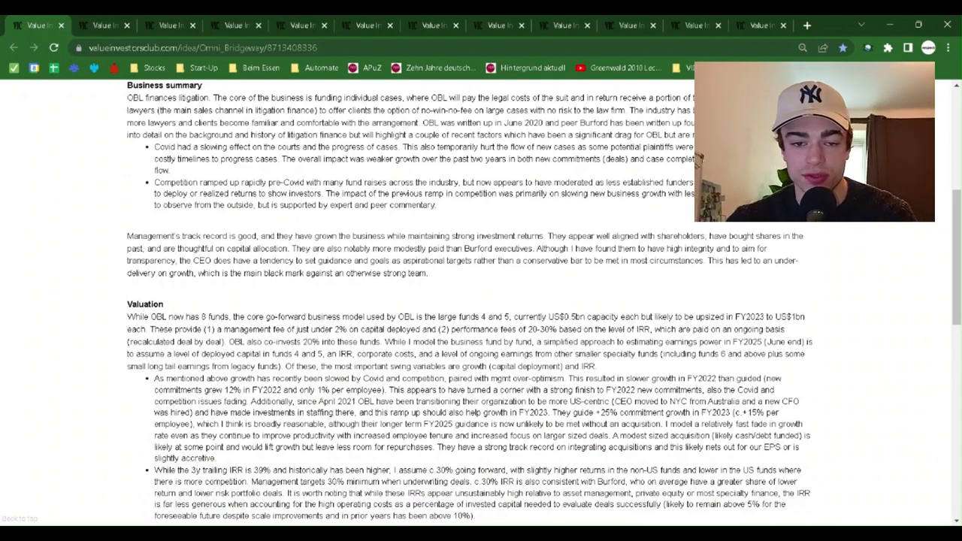
{"action": "scroll", "scroll_direction": "down", "scroll_amount": 3}
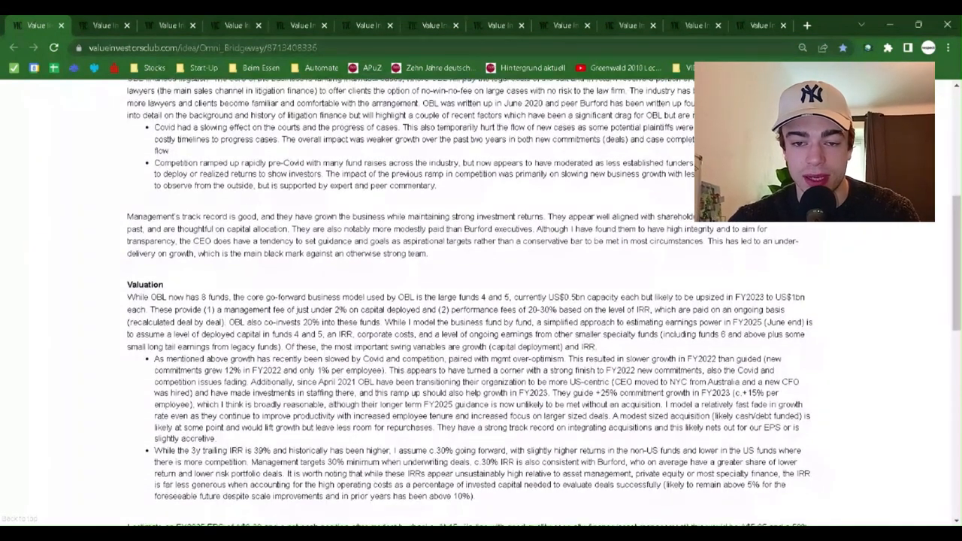
{"action": "scroll", "scroll_direction": "down", "scroll_amount": 3}
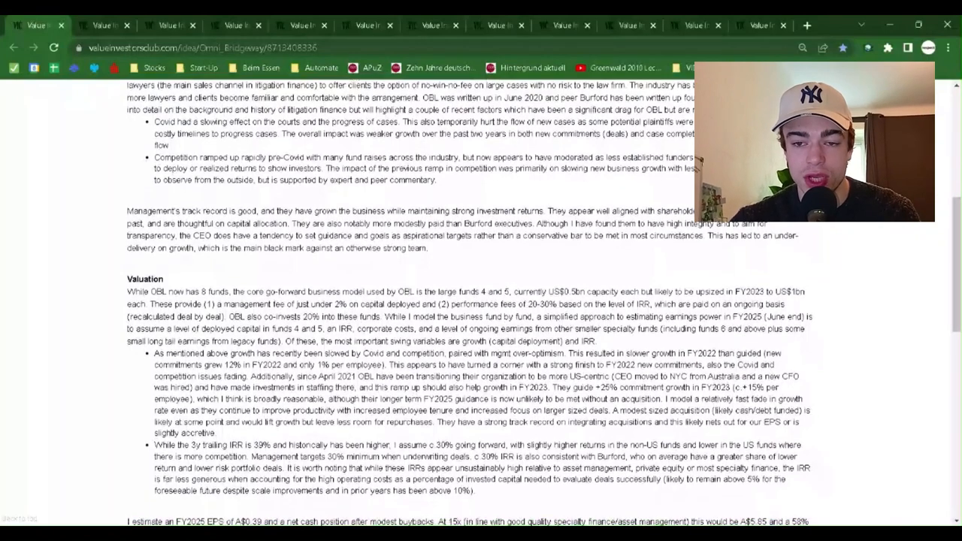
{"action": "scroll", "scroll_direction": "down", "scroll_amount": 3}
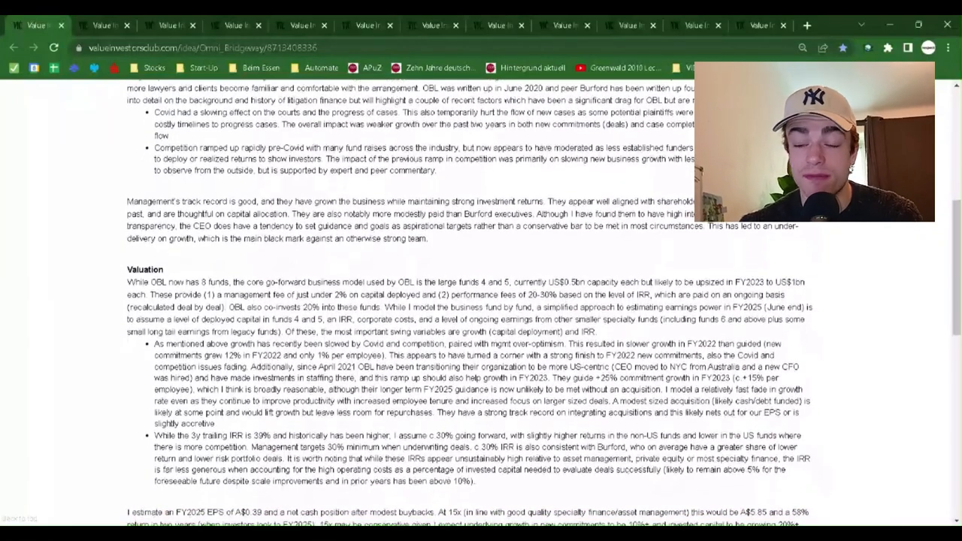
{"action": "scroll", "scroll_direction": "down", "scroll_amount": 3}
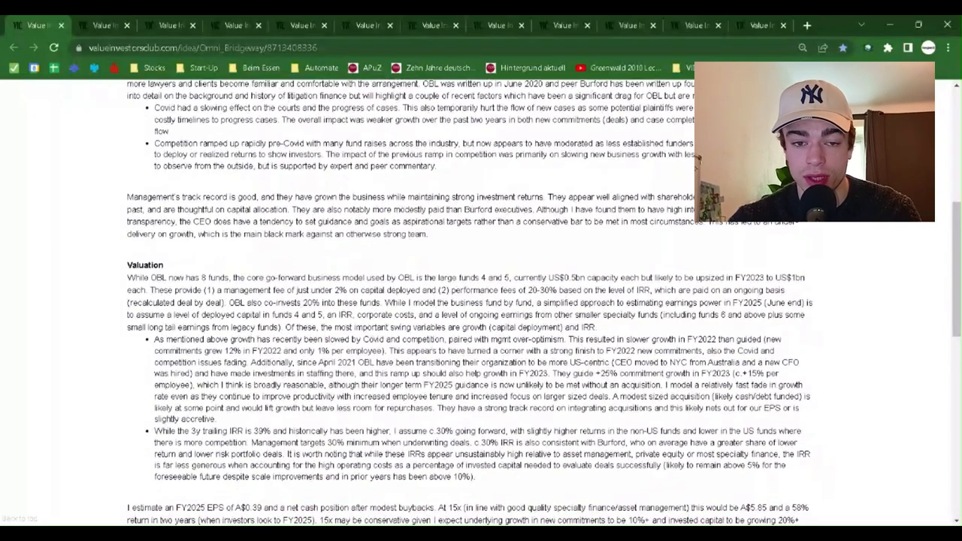
{"action": "scroll", "scroll_direction": "down", "scroll_amount": 3}
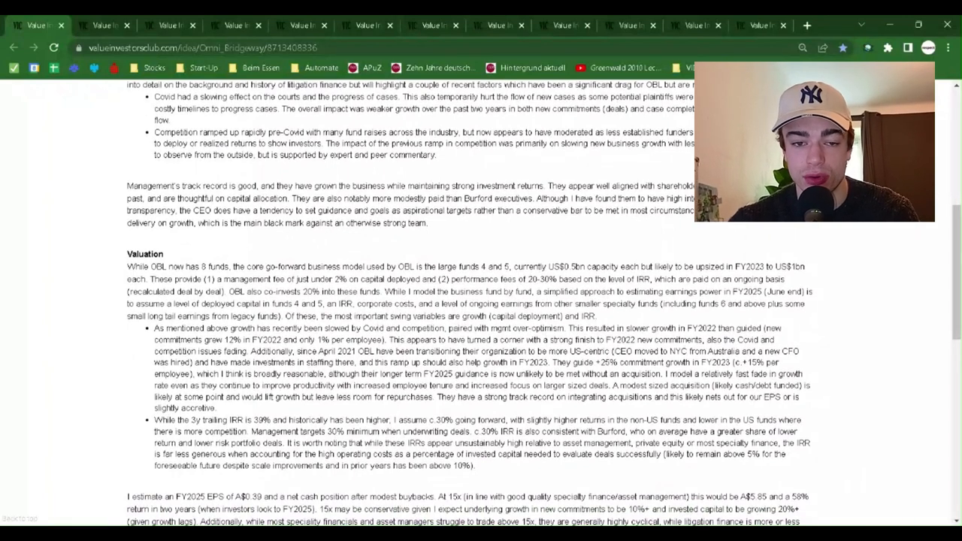
{"action": "scroll", "scroll_direction": "down", "scroll_amount": 3}
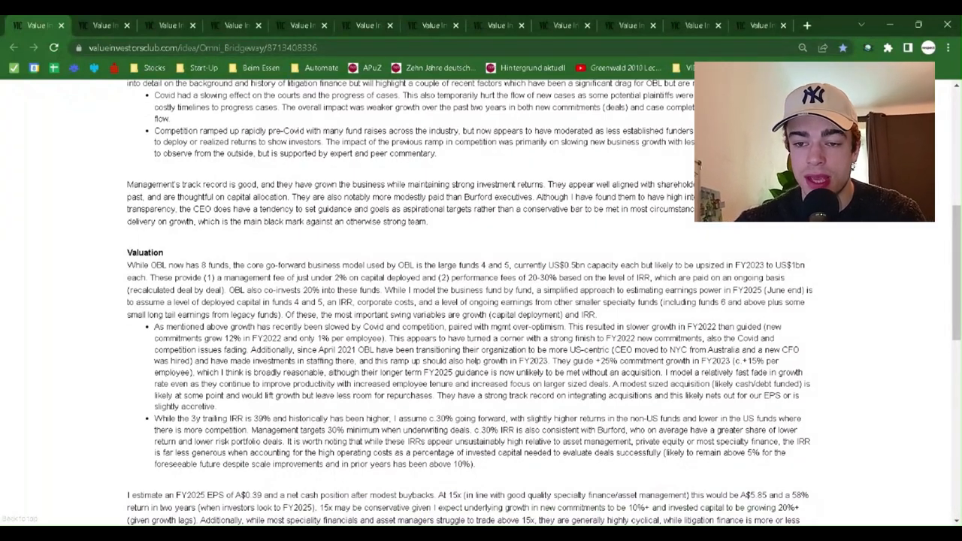
{"action": "scroll", "scroll_direction": "down", "scroll_amount": 3}
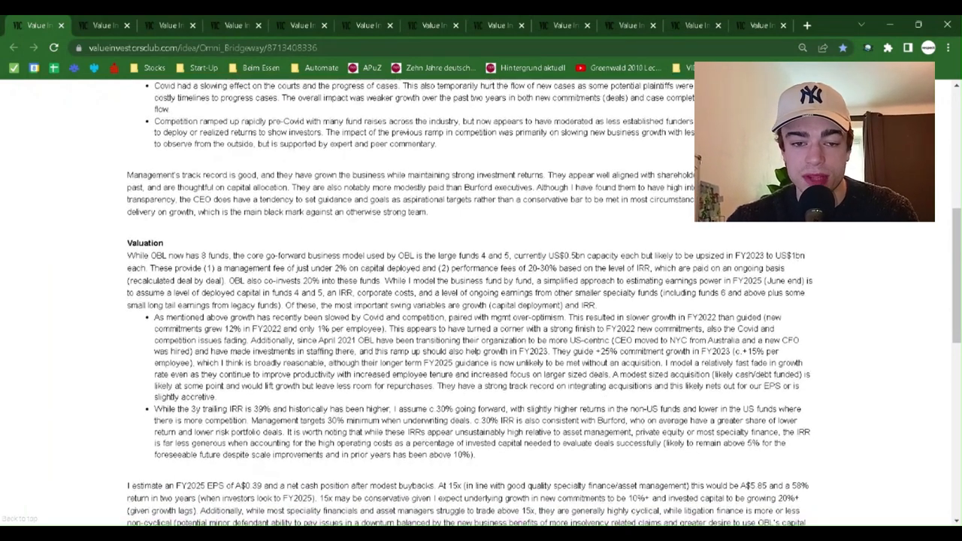
{"action": "scroll", "scroll_direction": "down", "scroll_amount": 3}
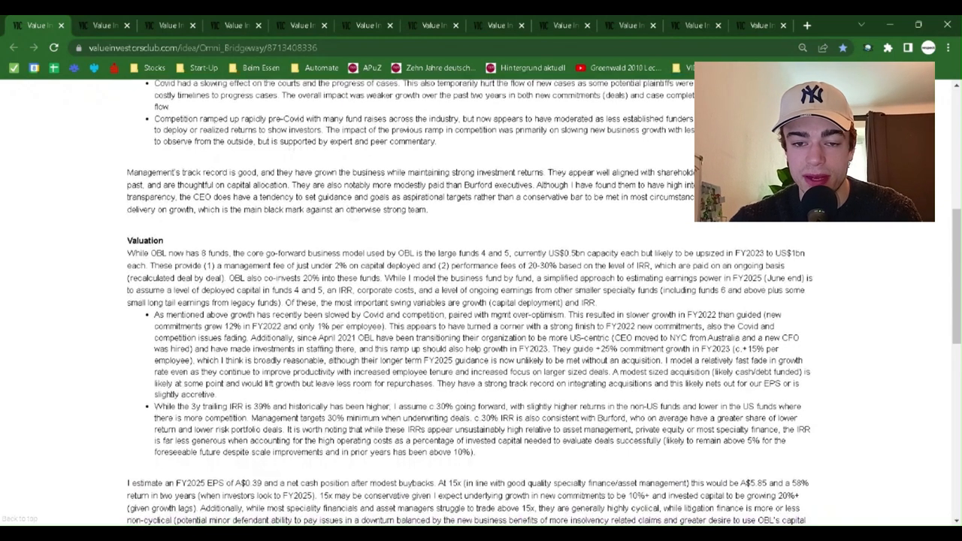
{"action": "scroll", "scroll_direction": "down", "scroll_amount": 3}
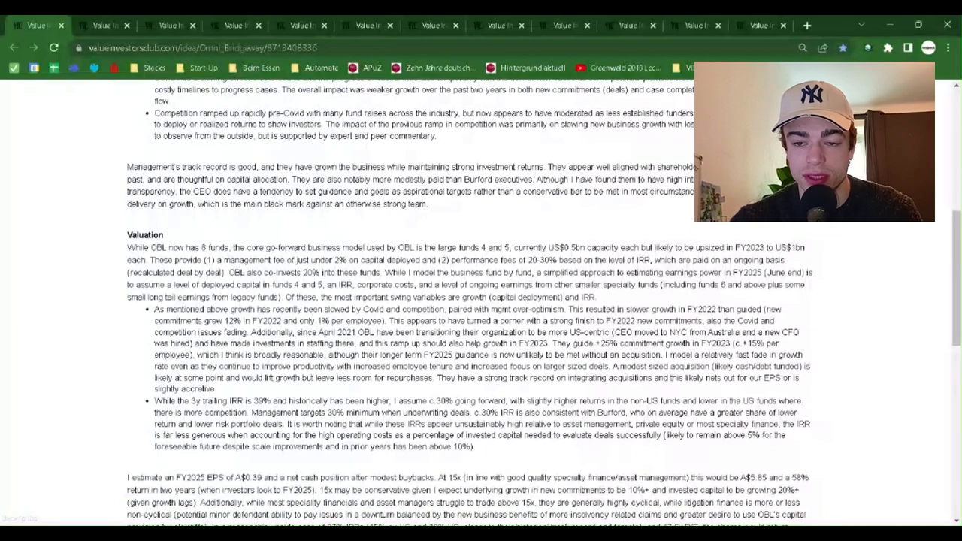
{"action": "scroll", "scroll_direction": "down", "scroll_amount": 3}
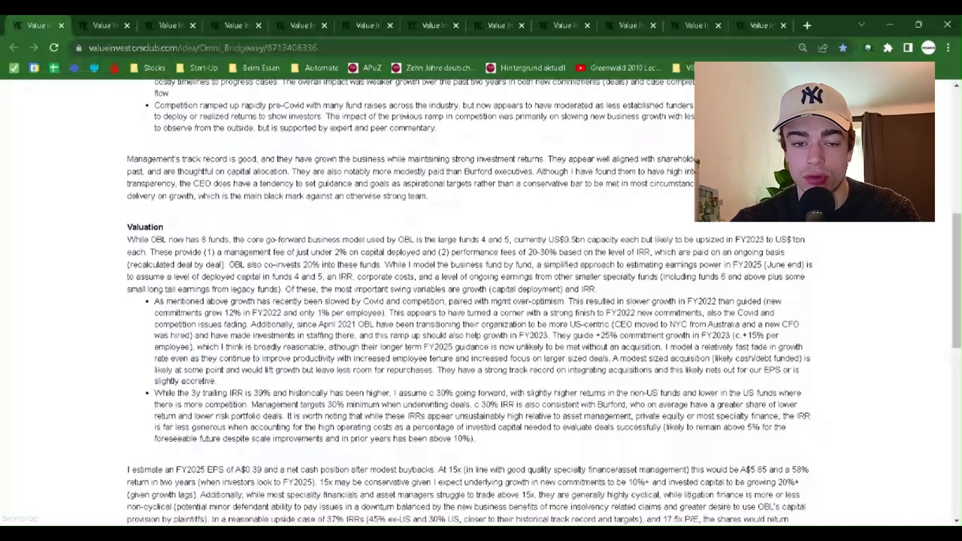
{"action": "scroll", "scroll_direction": "down", "scroll_amount": 3}
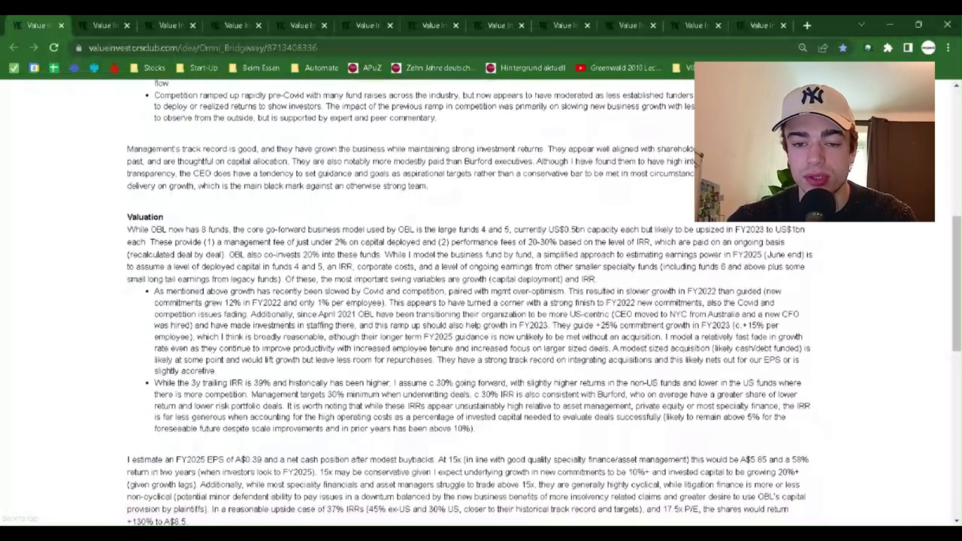
{"action": "scroll", "scroll_direction": "down", "scroll_amount": 3}
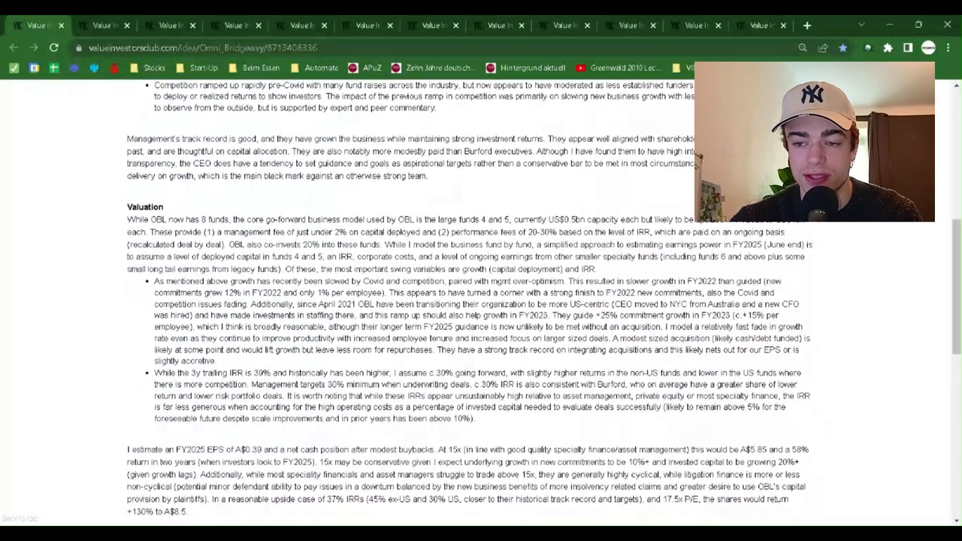
{"action": "scroll", "scroll_direction": "down", "scroll_amount": 3}
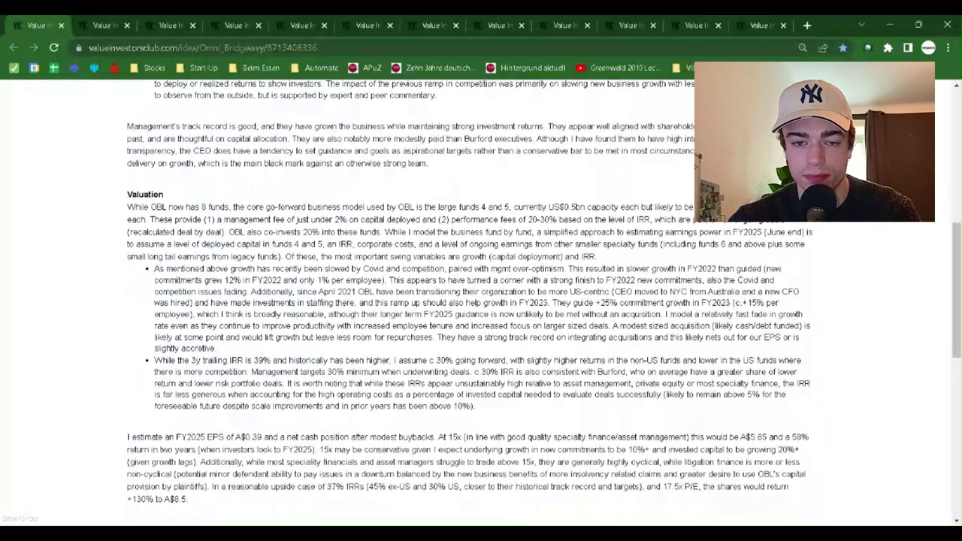
{"action": "scroll", "scroll_direction": "down", "scroll_amount": 3}
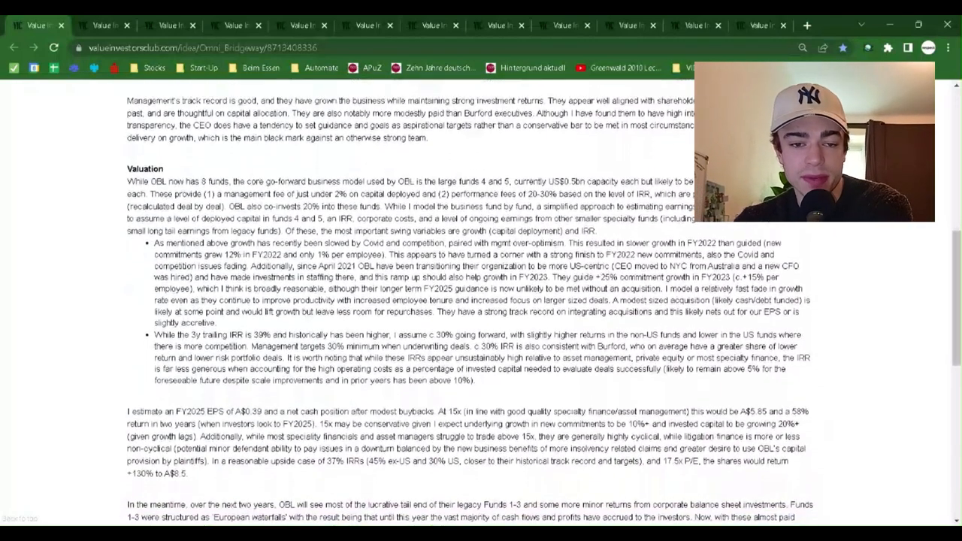
{"action": "scroll", "scroll_direction": "down", "scroll_amount": 3}
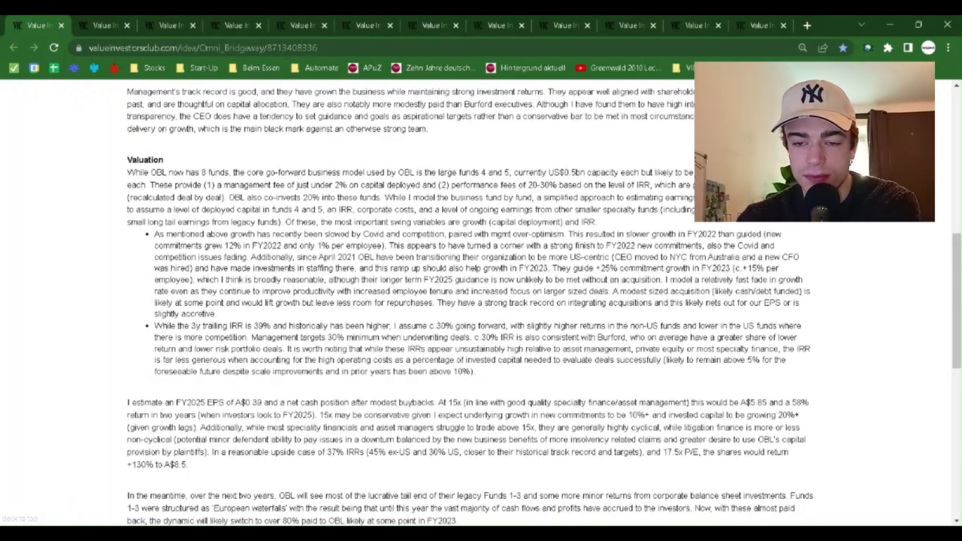
{"action": "scroll", "scroll_direction": "down", "scroll_amount": 3}
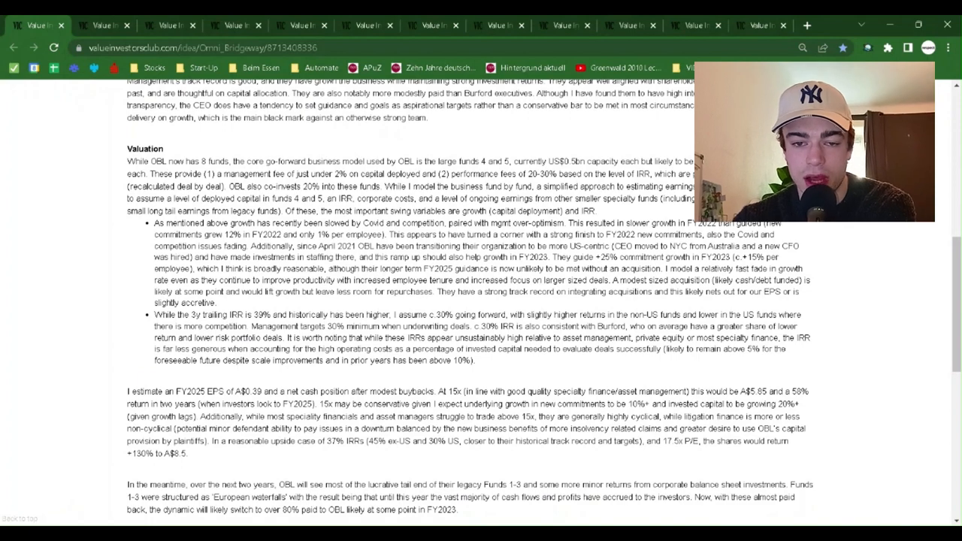
{"action": "scroll", "scroll_direction": "down", "scroll_amount": 3}
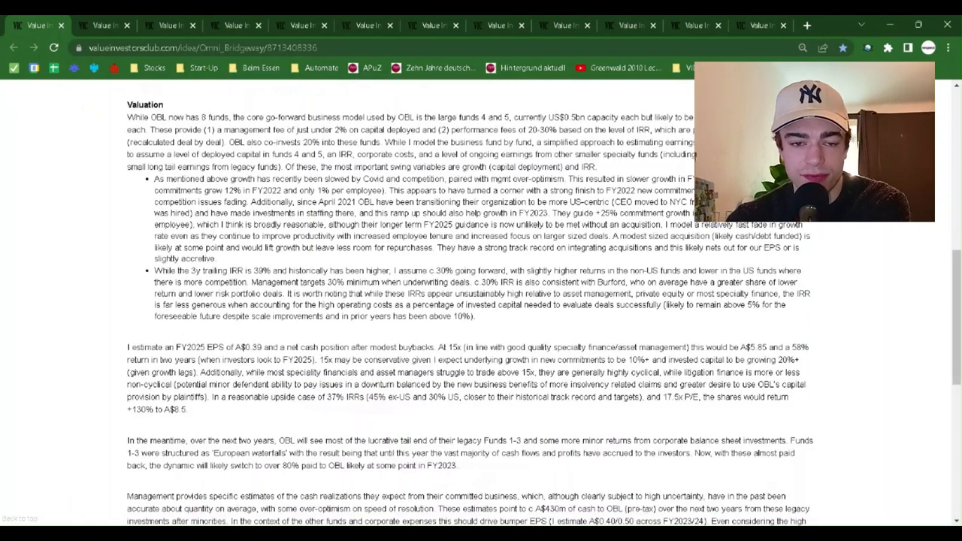
{"action": "scroll", "scroll_direction": "down", "scroll_amount": 3}
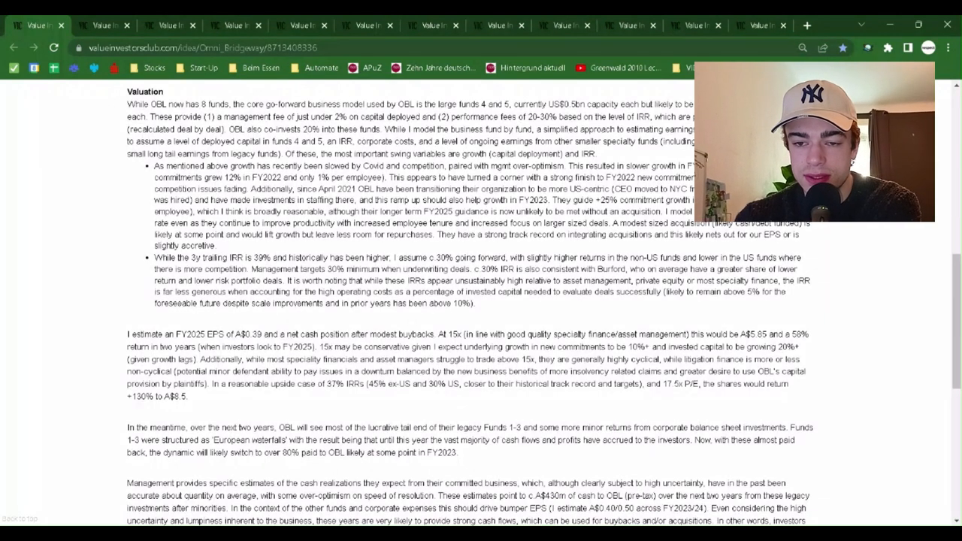
{"action": "scroll", "scroll_direction": "down", "scroll_amount": 3}
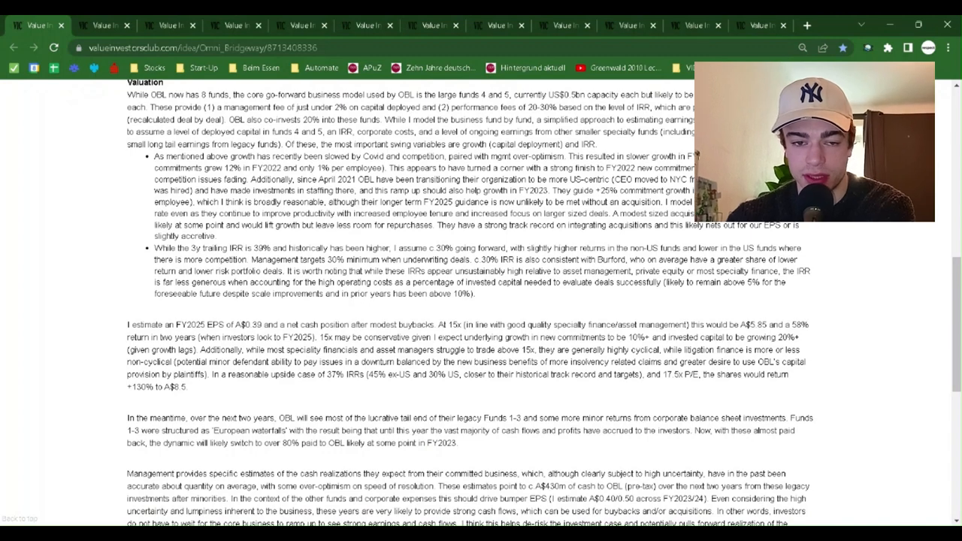
{"action": "scroll", "scroll_direction": "down", "scroll_amount": 3}
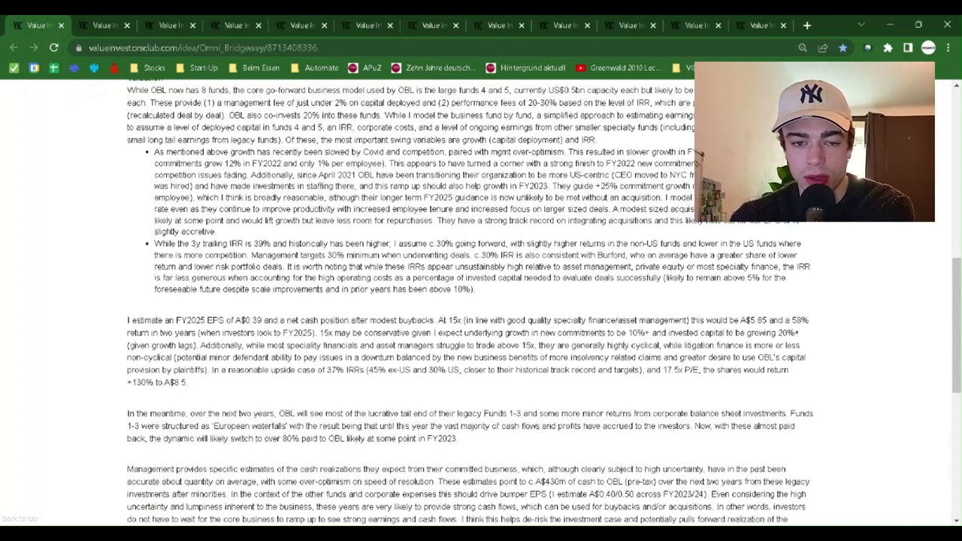
{"action": "scroll", "scroll_direction": "down", "scroll_amount": 3}
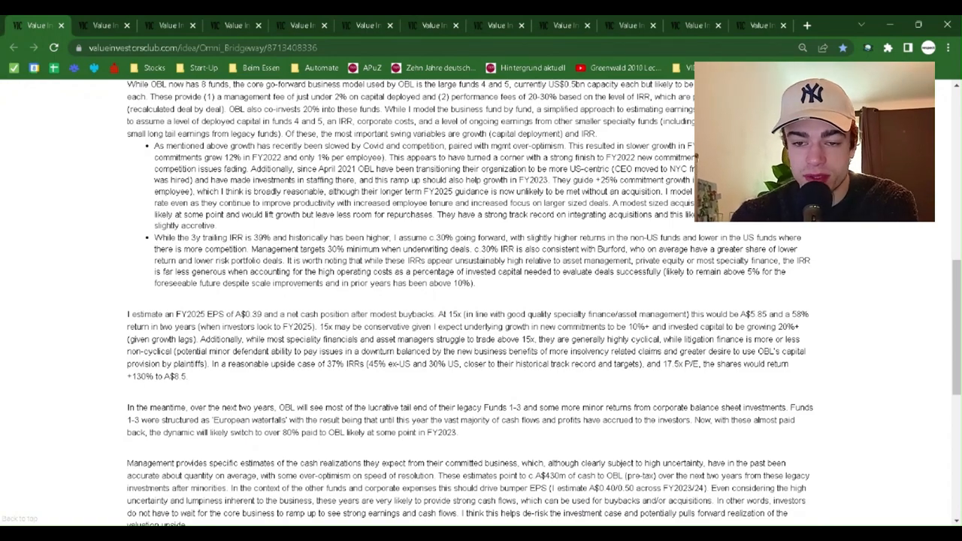
{"action": "scroll", "scroll_direction": "down", "scroll_amount": 3}
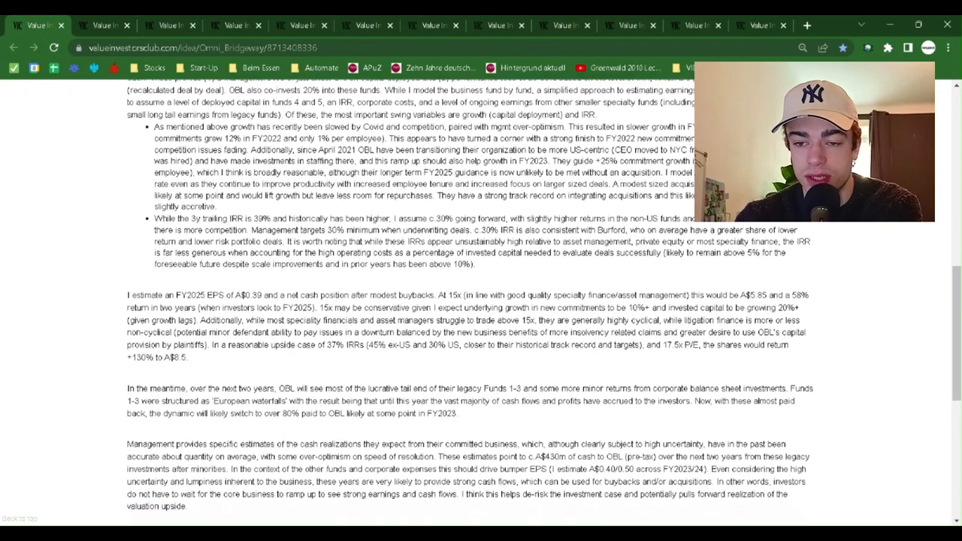
{"action": "scroll", "scroll_direction": "down", "scroll_amount": 3}
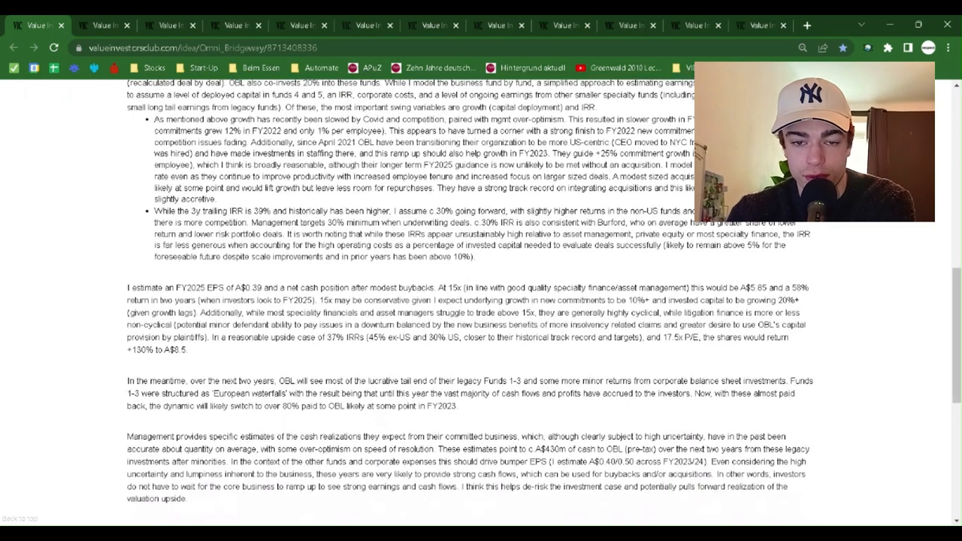
{"action": "scroll", "scroll_direction": "down", "scroll_amount": 3}
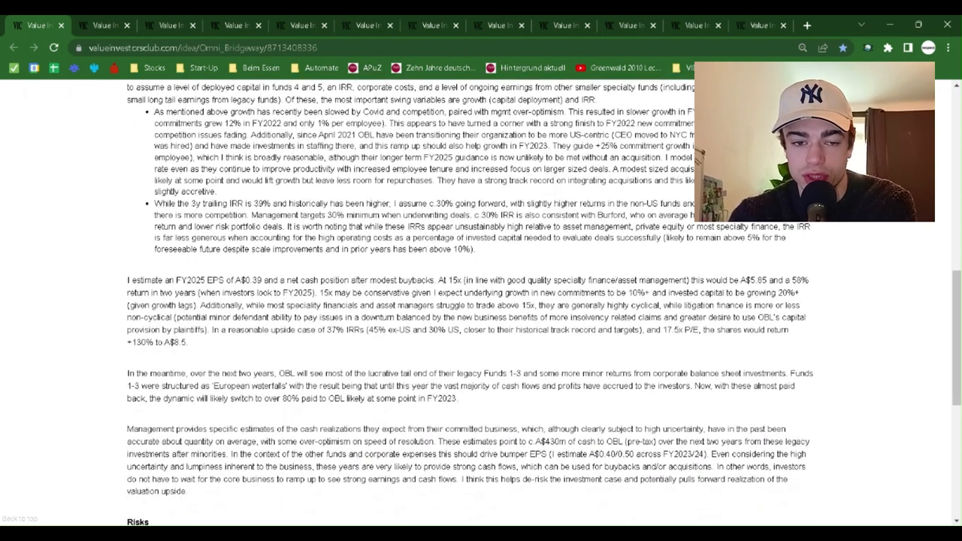
{"action": "scroll", "scroll_direction": "down", "scroll_amount": 3}
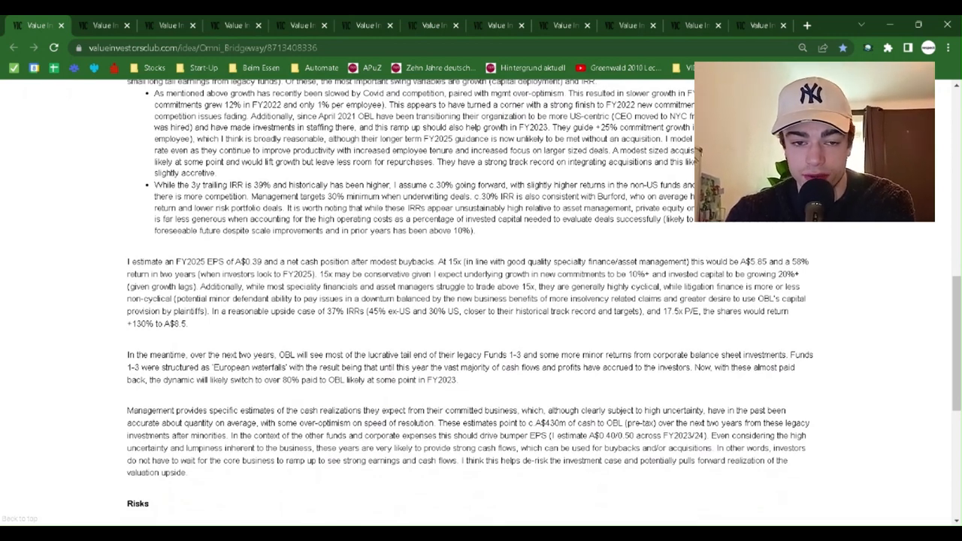
{"action": "scroll", "scroll_direction": "down", "scroll_amount": 3}
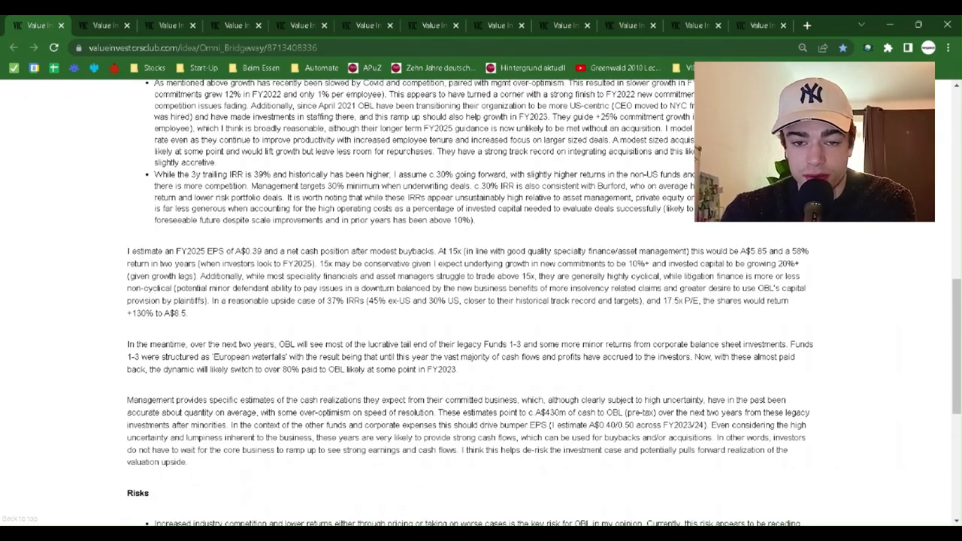
{"action": "scroll", "scroll_direction": "down", "scroll_amount": 3}
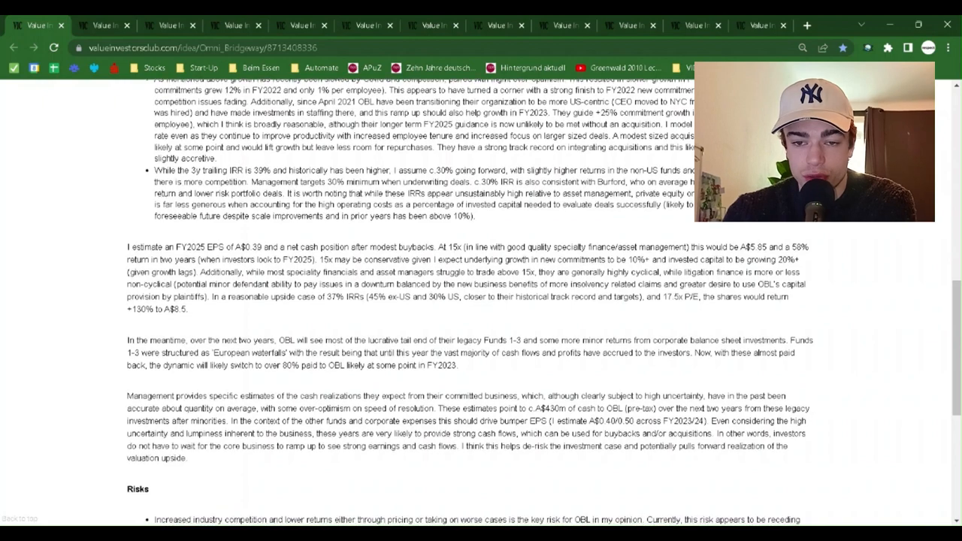
{"action": "scroll", "scroll_direction": "down", "scroll_amount": 3}
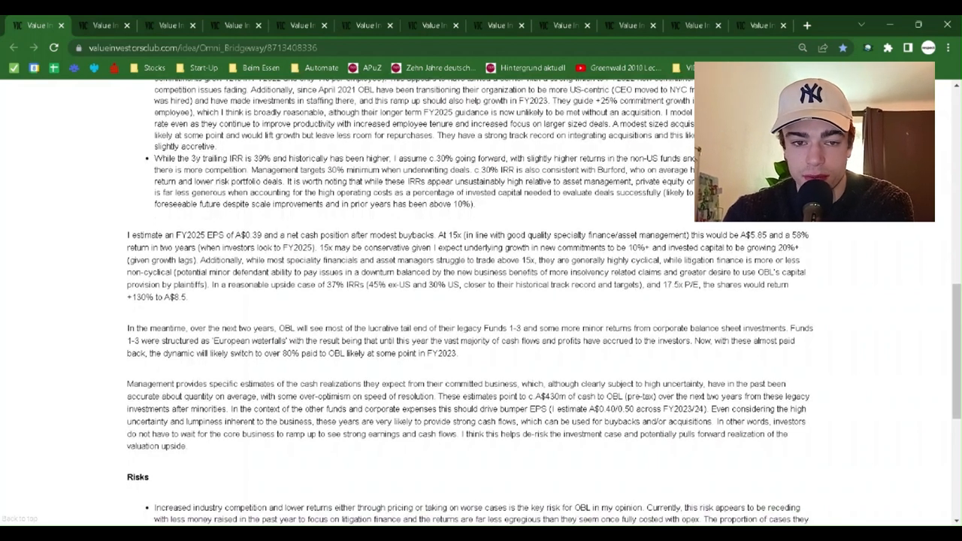
{"action": "scroll", "scroll_direction": "down", "scroll_amount": 3}
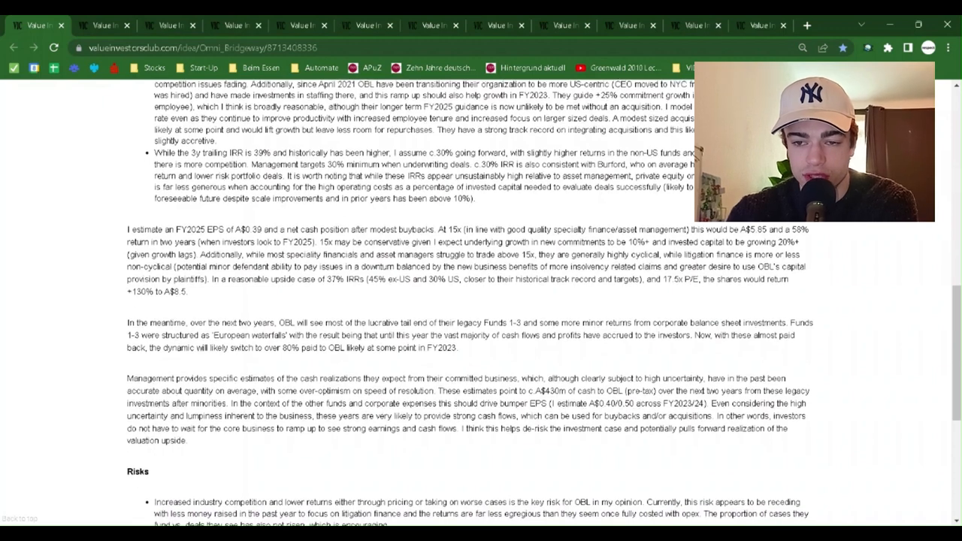
{"action": "scroll", "scroll_direction": "down", "scroll_amount": 3}
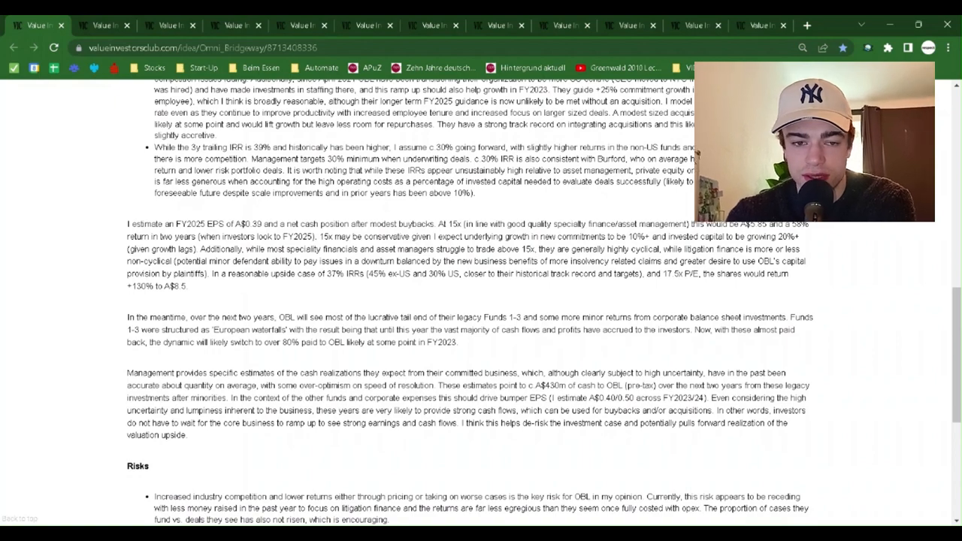
{"action": "scroll", "scroll_direction": "down", "scroll_amount": 3}
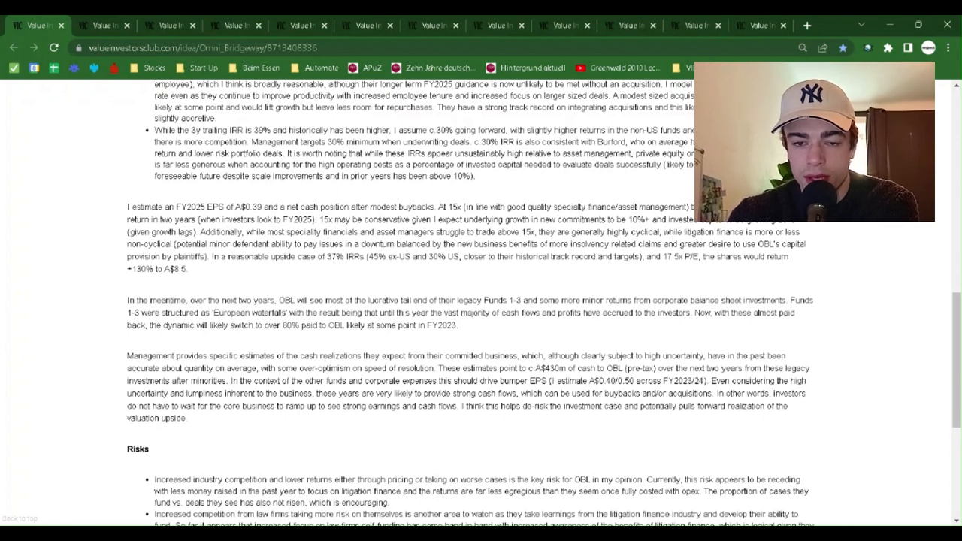
{"action": "scroll", "scroll_direction": "down", "scroll_amount": 3}
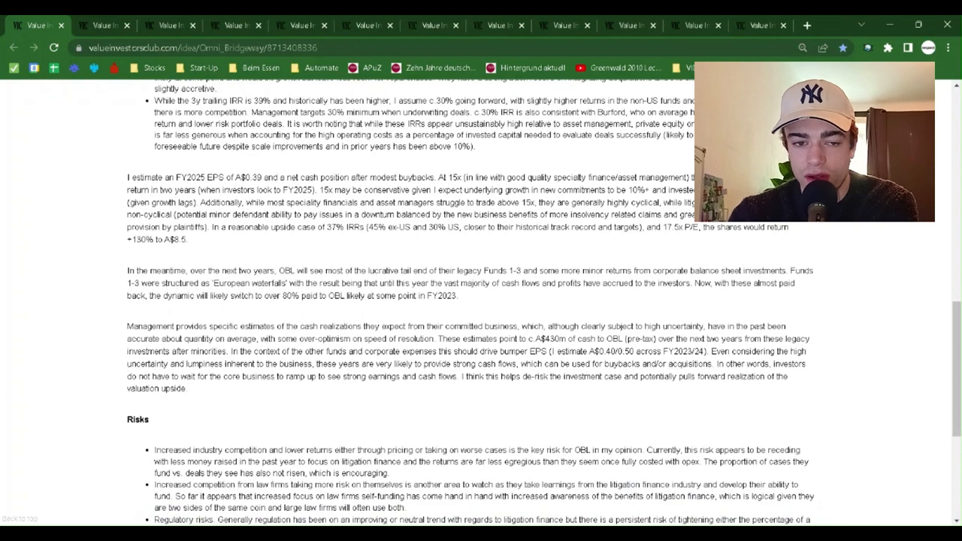
{"action": "scroll", "scroll_direction": "down", "scroll_amount": 3}
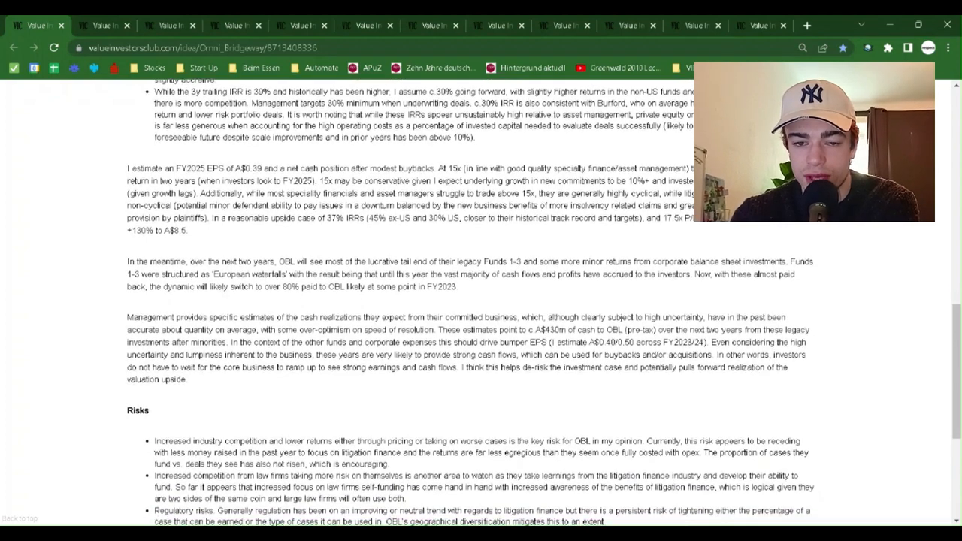
{"action": "scroll", "scroll_direction": "down", "scroll_amount": 3}
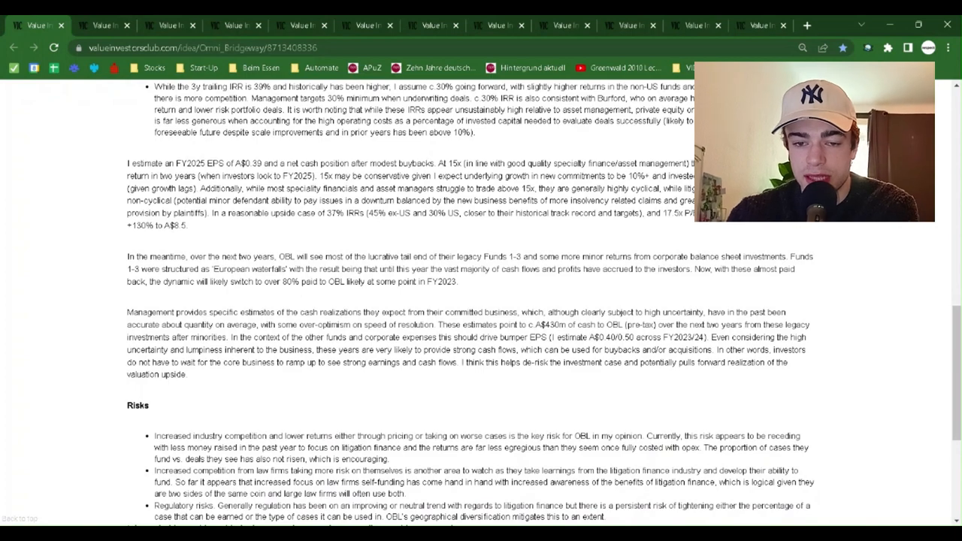
{"action": "scroll", "scroll_direction": "down", "scroll_amount": 3}
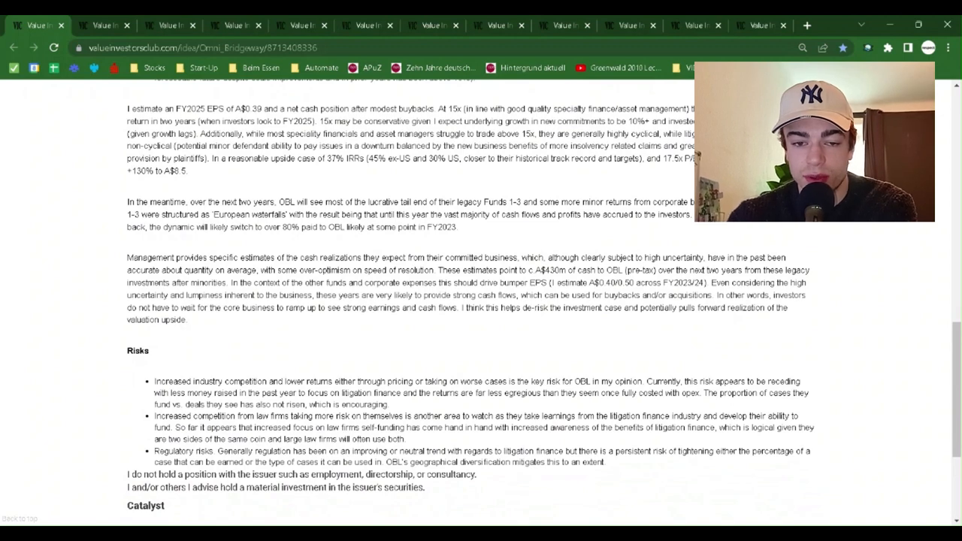
{"action": "scroll", "scroll_direction": "down", "scroll_amount": 3}
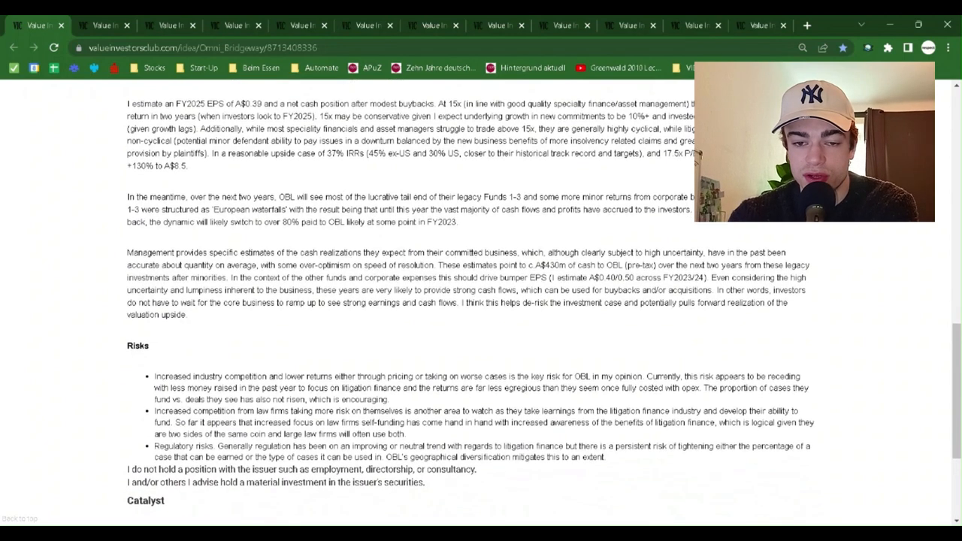
{"action": "scroll", "scroll_direction": "down", "scroll_amount": 3}
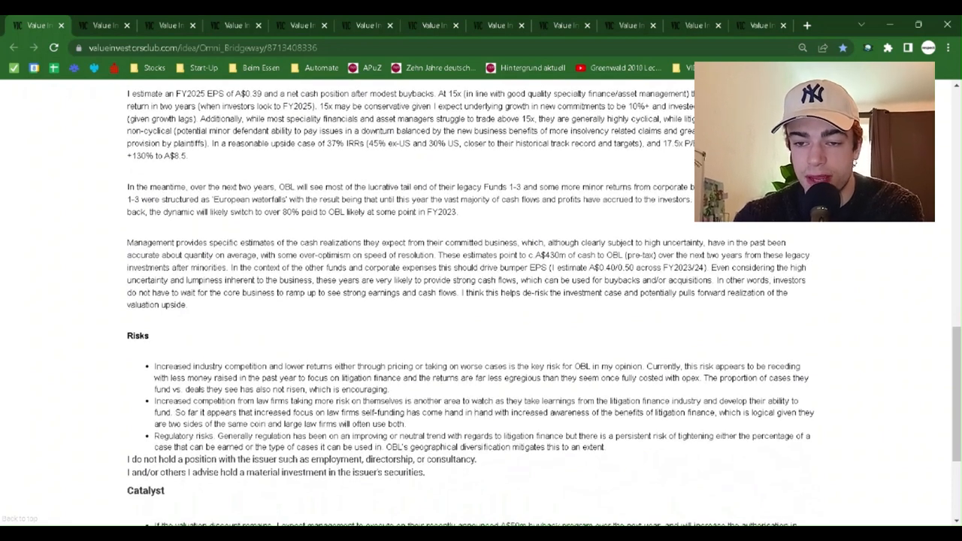
{"action": "scroll", "scroll_direction": "down", "scroll_amount": 3}
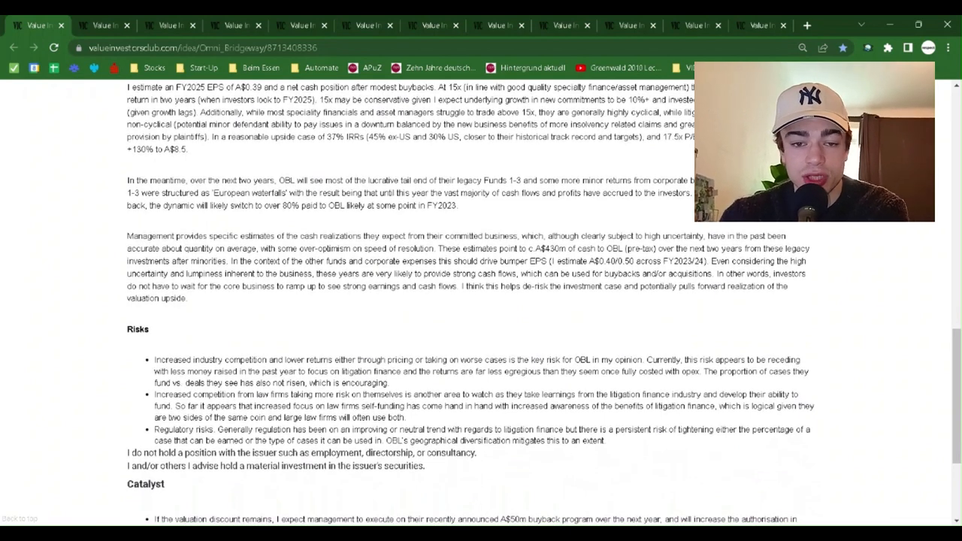
{"action": "scroll", "scroll_direction": "down", "scroll_amount": 3}
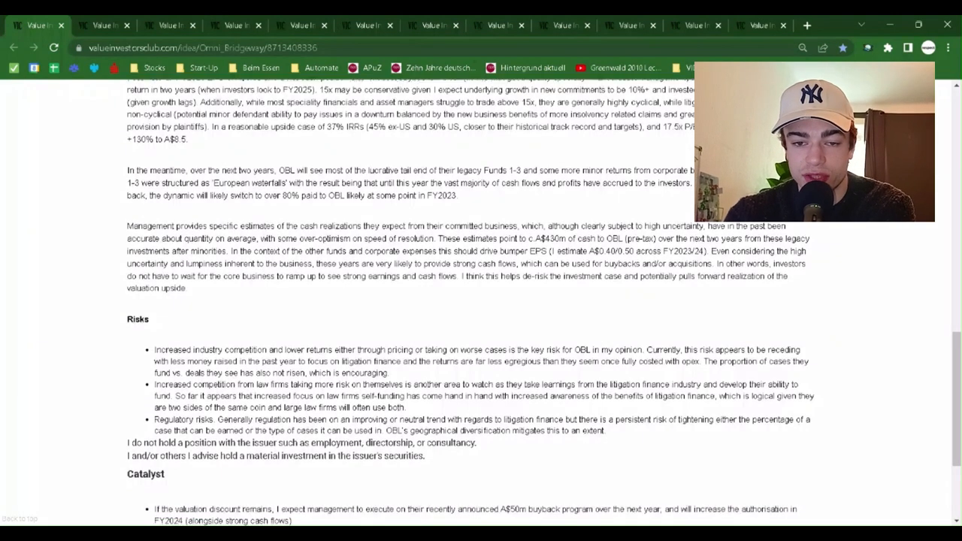
{"action": "scroll", "scroll_direction": "down", "scroll_amount": 3}
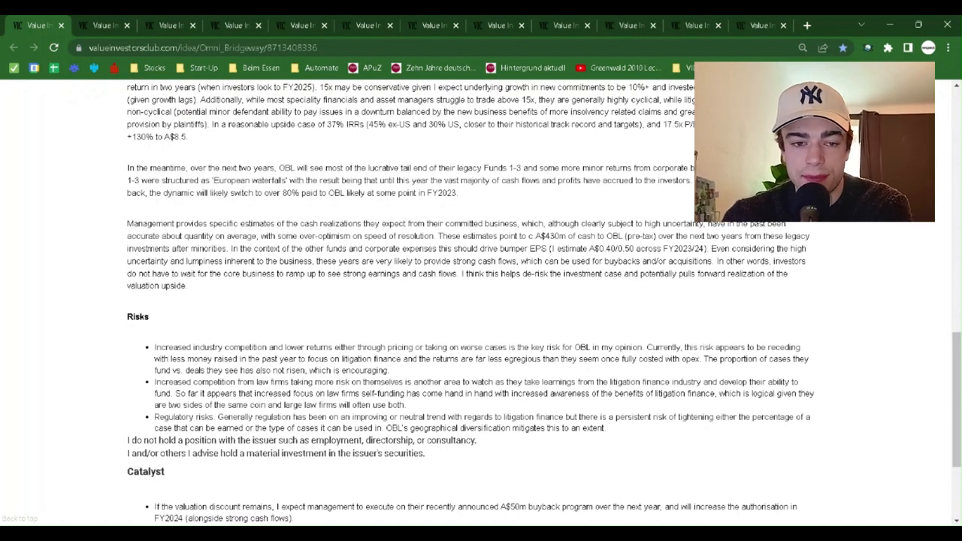
{"action": "scroll", "scroll_direction": "down", "scroll_amount": 3}
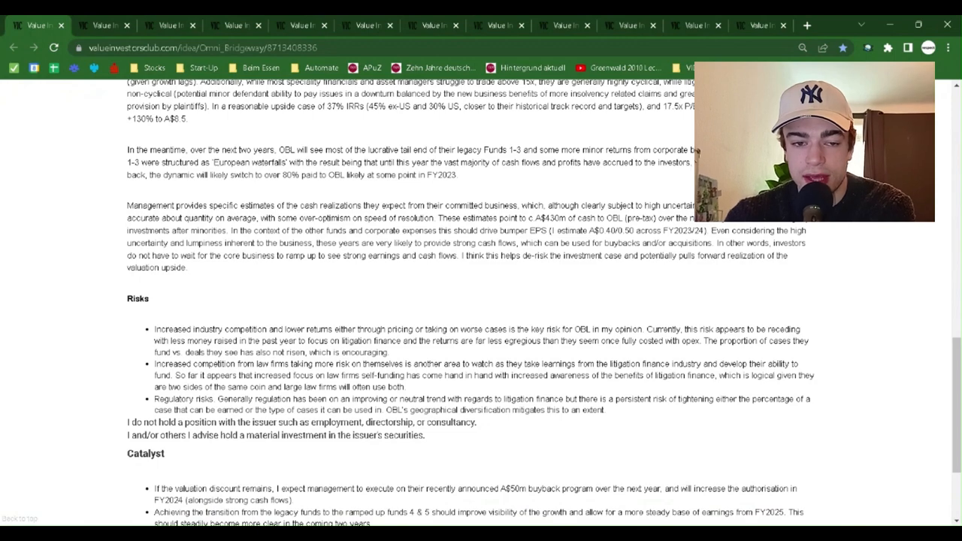
{"action": "scroll", "scroll_direction": "down", "scroll_amount": 3}
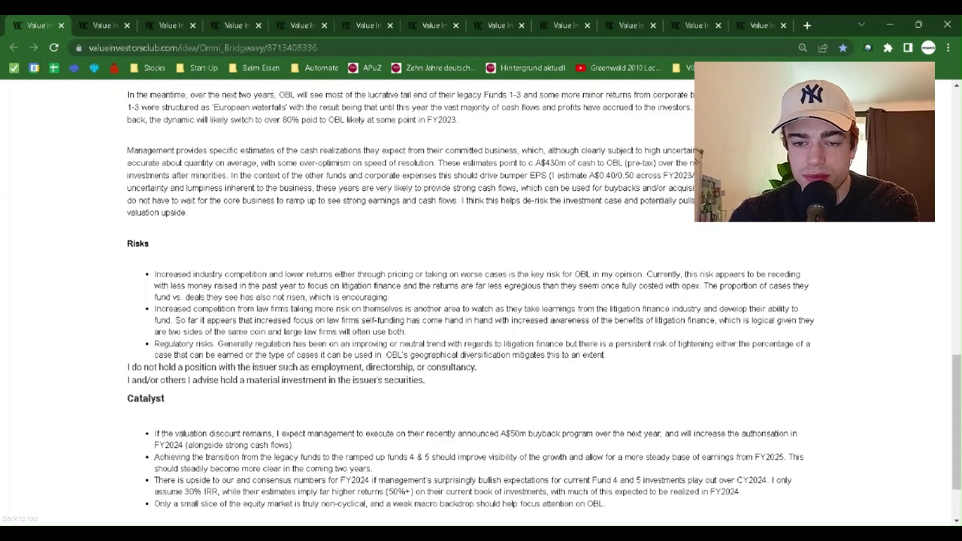
{"action": "scroll", "scroll_direction": "down", "scroll_amount": 3}
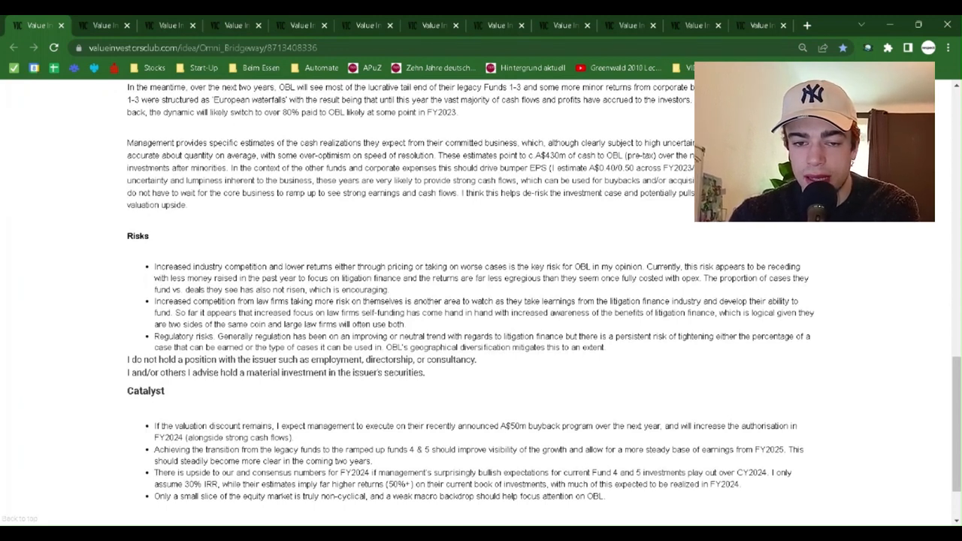
{"action": "scroll", "scroll_direction": "down", "scroll_amount": 3}
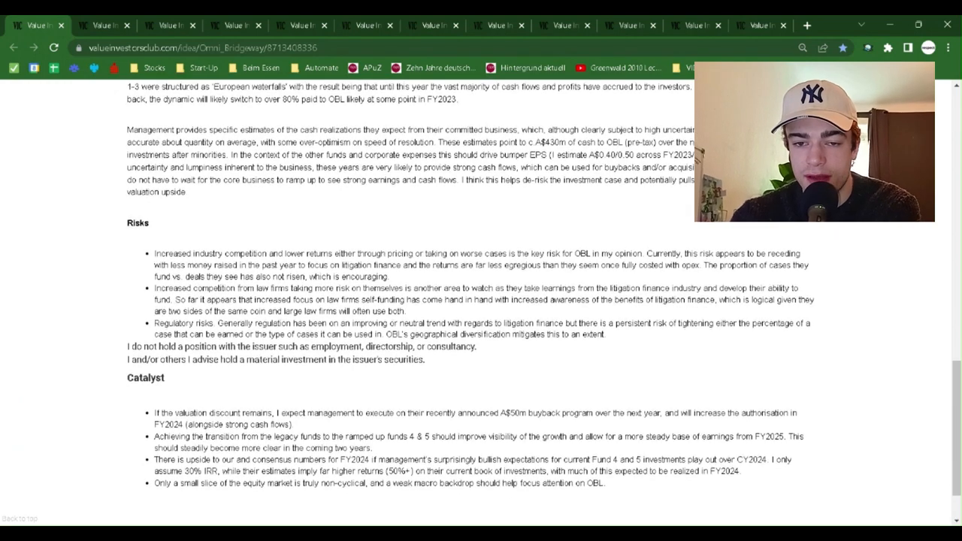
{"action": "scroll", "scroll_direction": "down", "scroll_amount": 3}
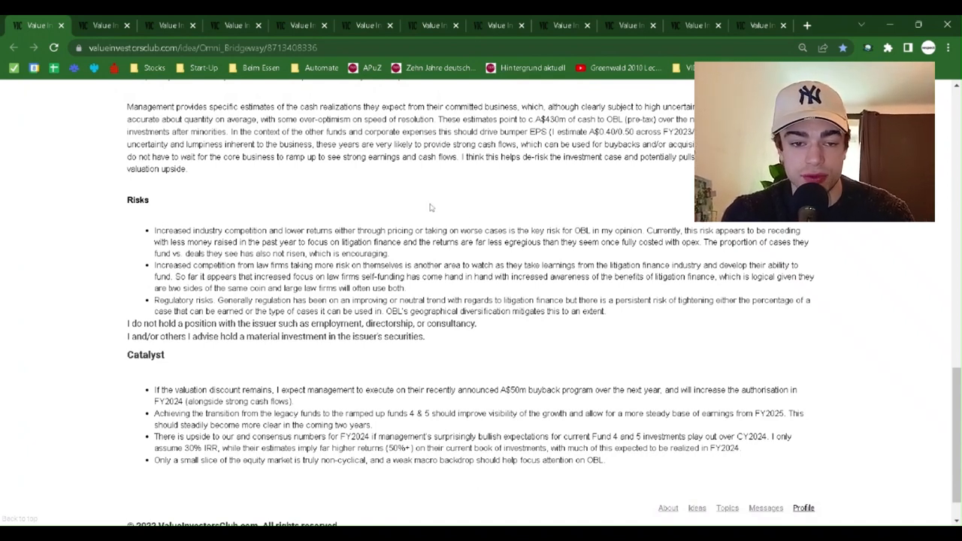
{"action": "scroll", "scroll_direction": "down", "scroll_amount": 3}
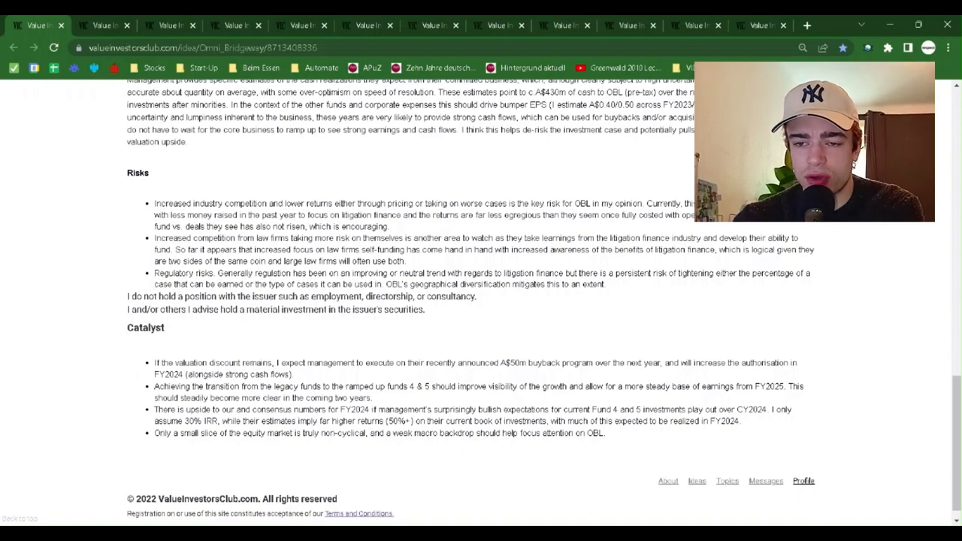
{"action": "scroll", "scroll_direction": "down", "scroll_amount": 3}
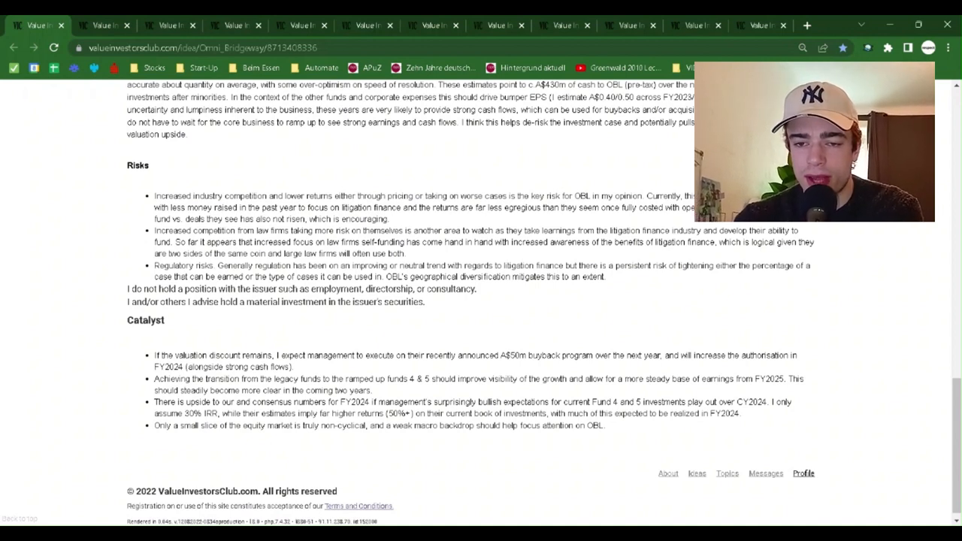
{"action": "scroll", "scroll_direction": "down", "scroll_amount": 3}
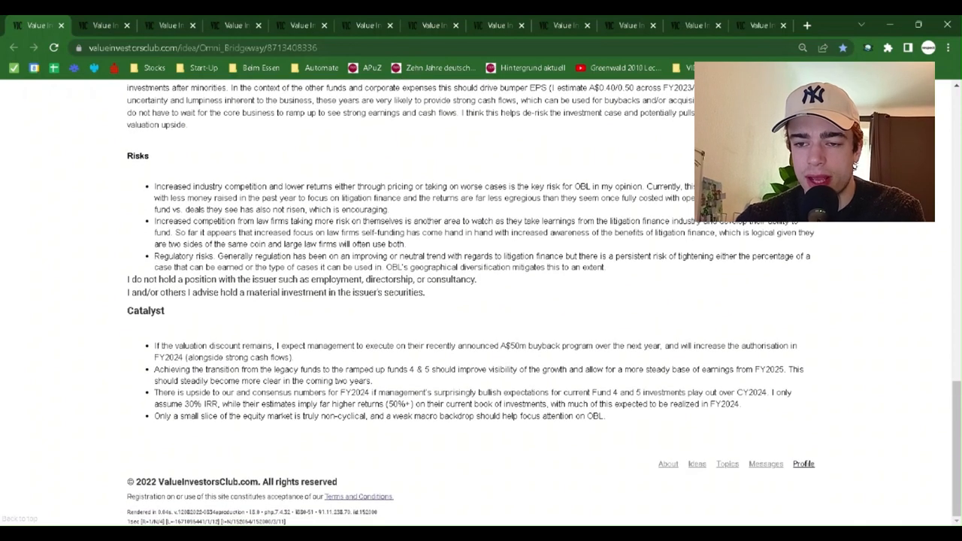